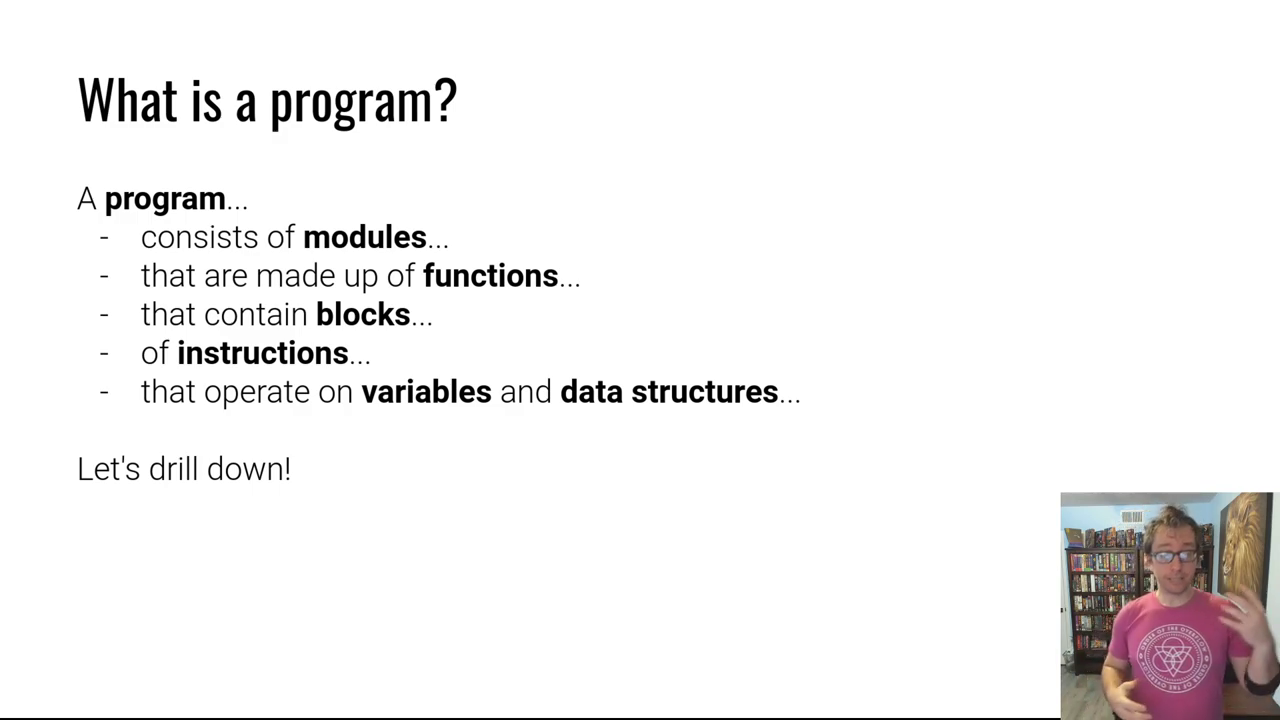
mouse_move(1008, 110)
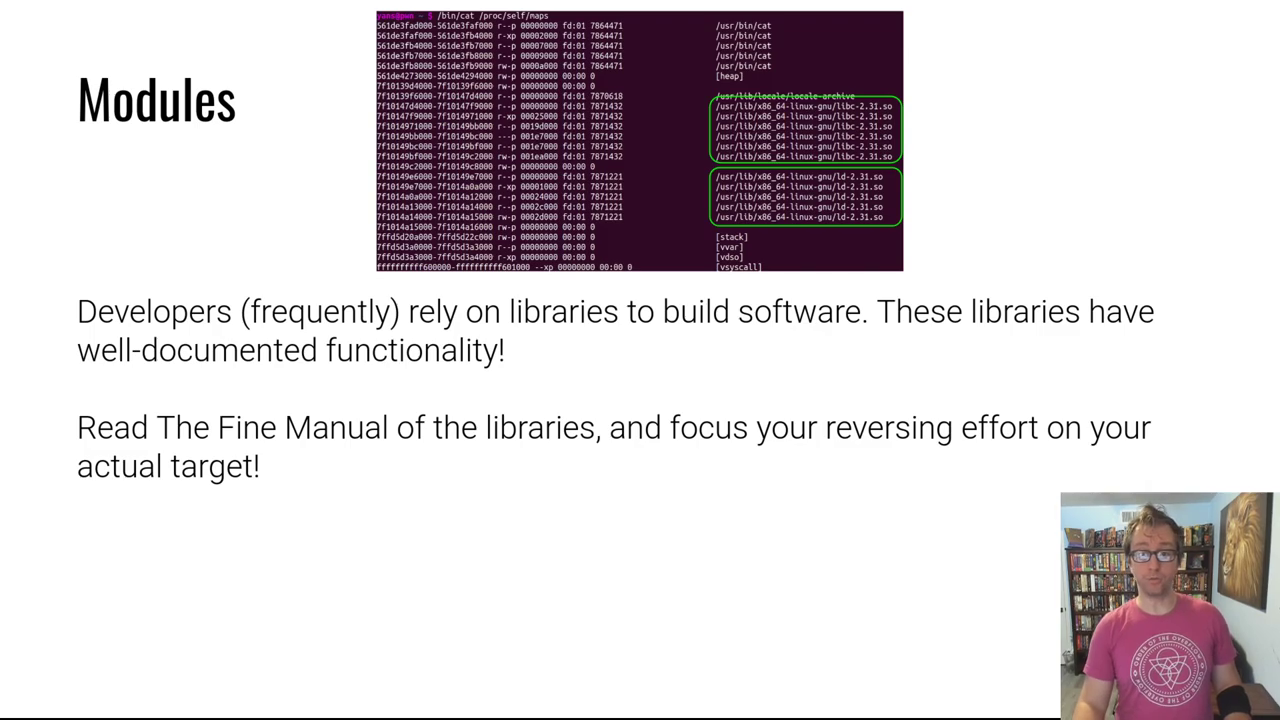
mouse_move(772, 86)
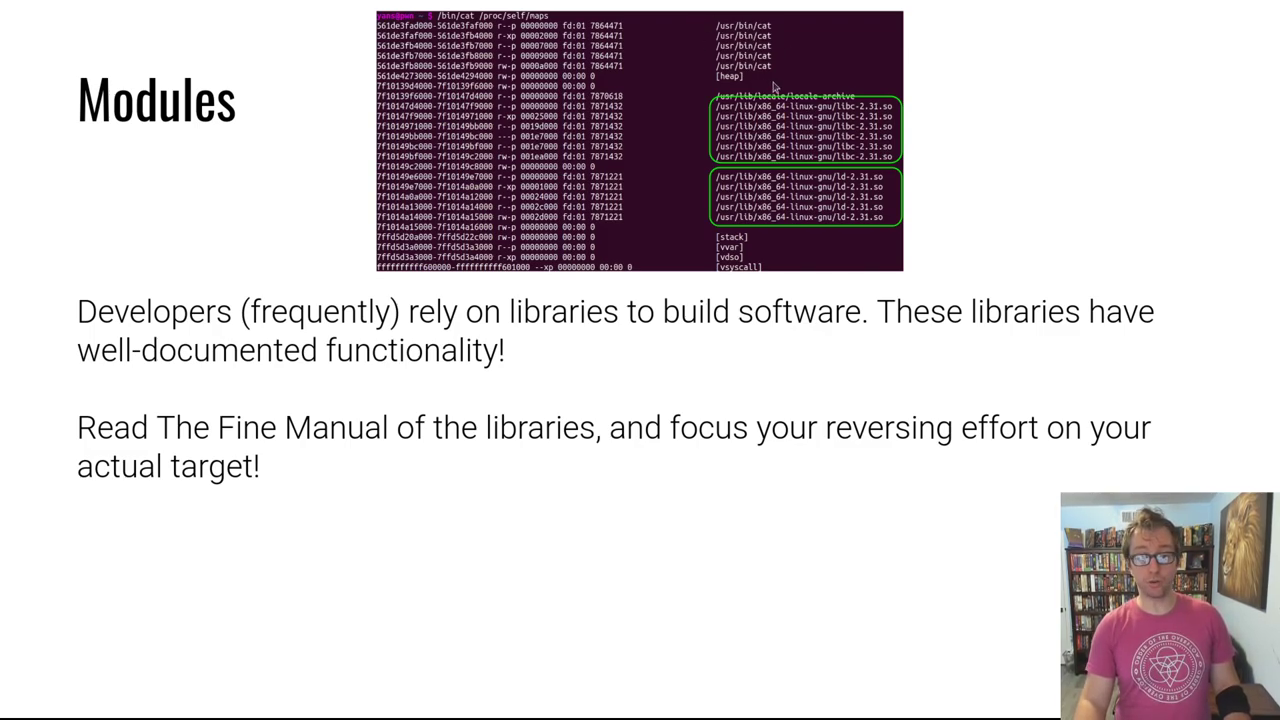
mouse_move(810, 28)
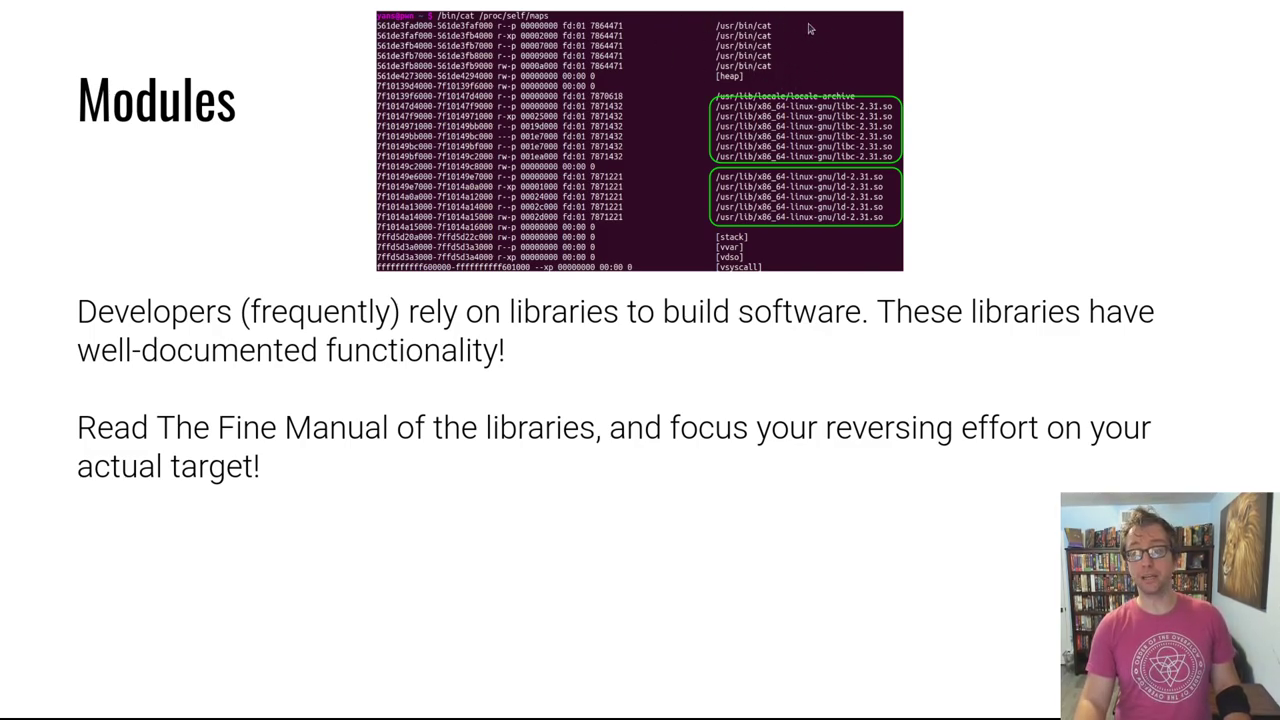
Advance from the Modules slide to 'The Stack: Initial Layout'.
key("Right")
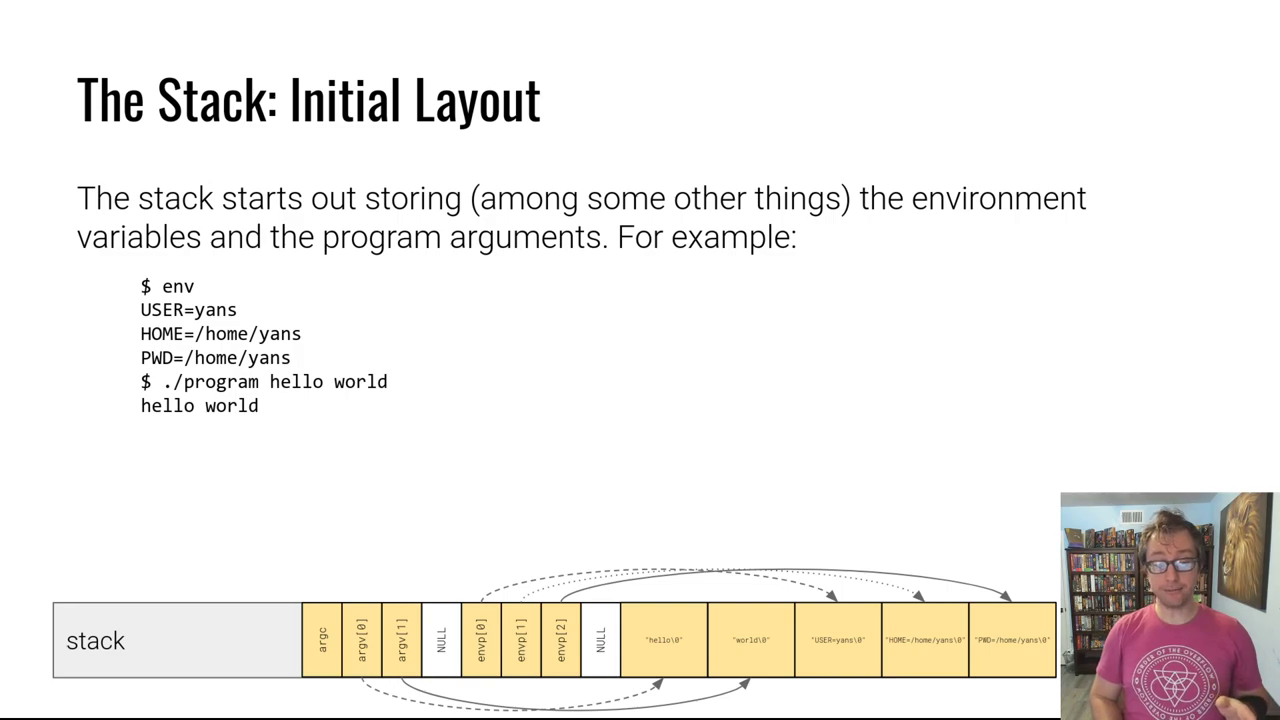
mouse_move(650, 586)
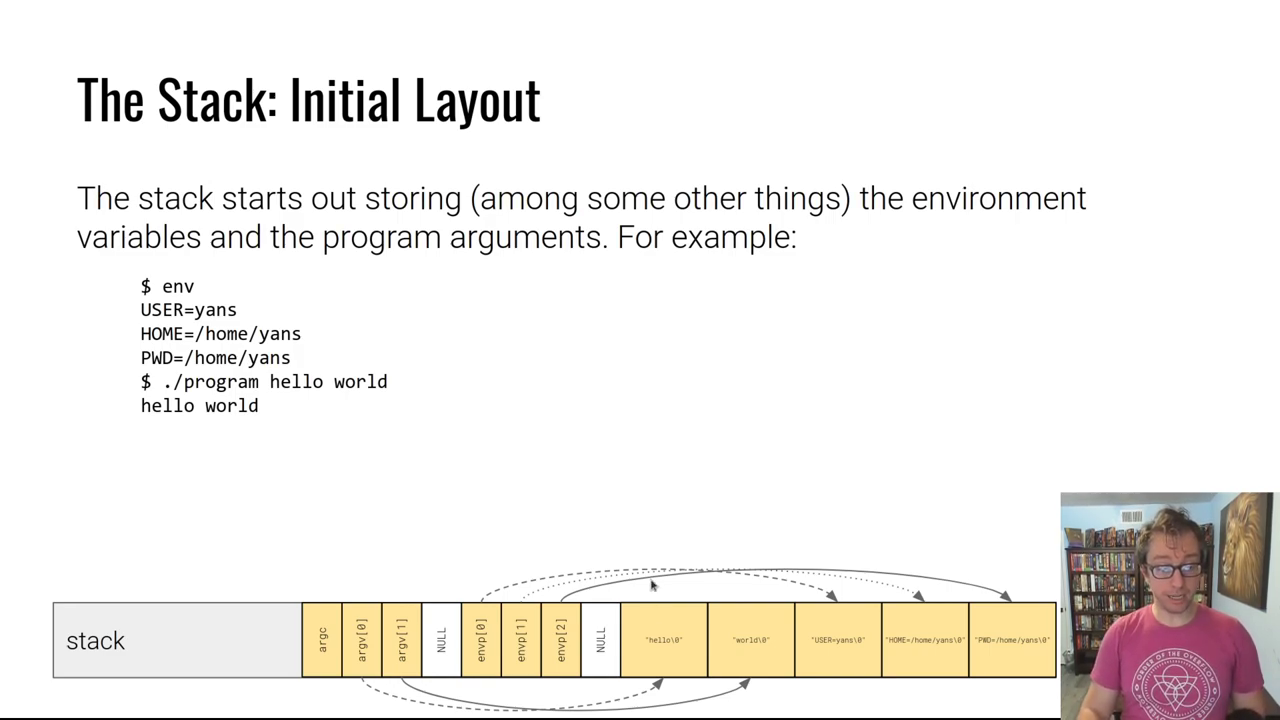
mouse_move(544, 590)
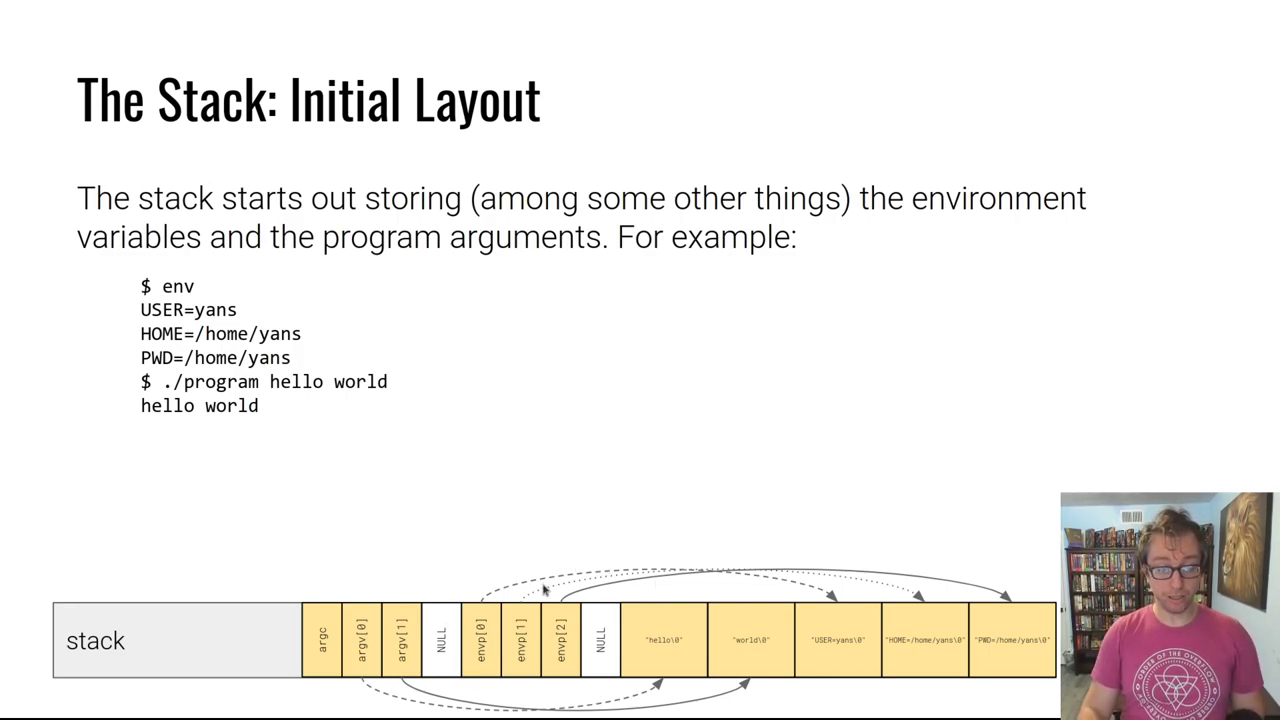
mouse_move(524, 664)
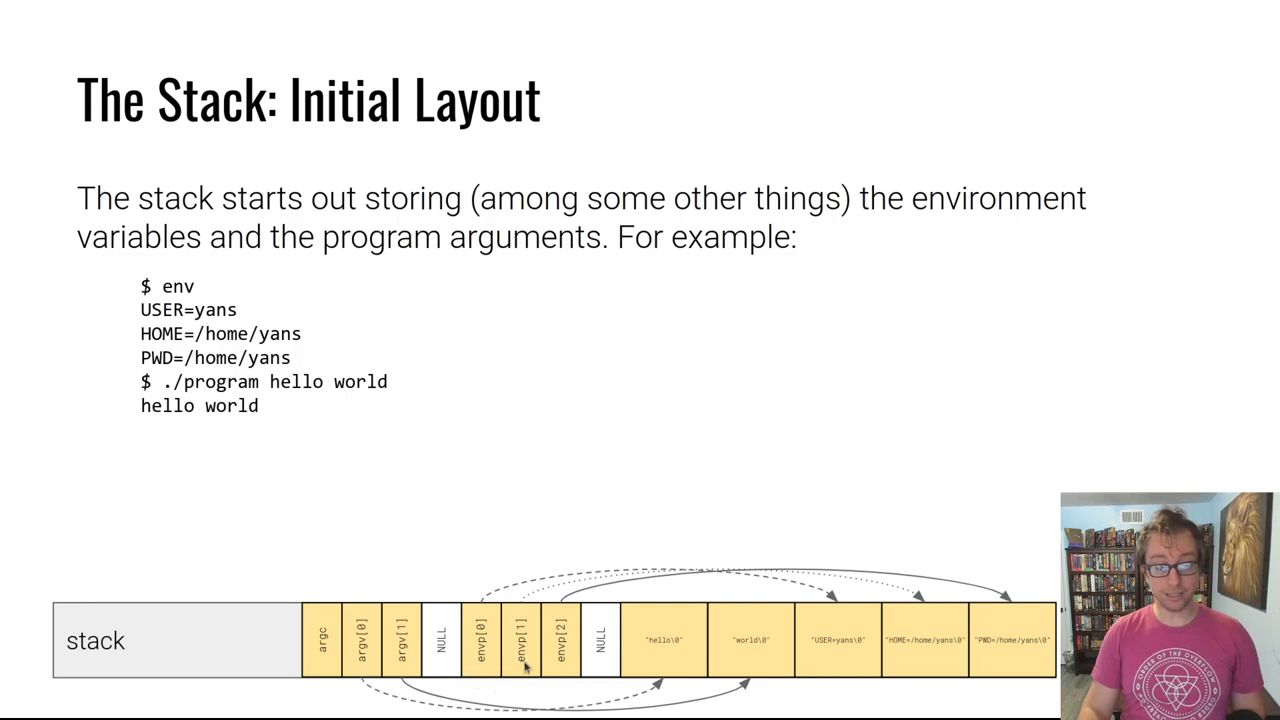
mouse_move(600, 660)
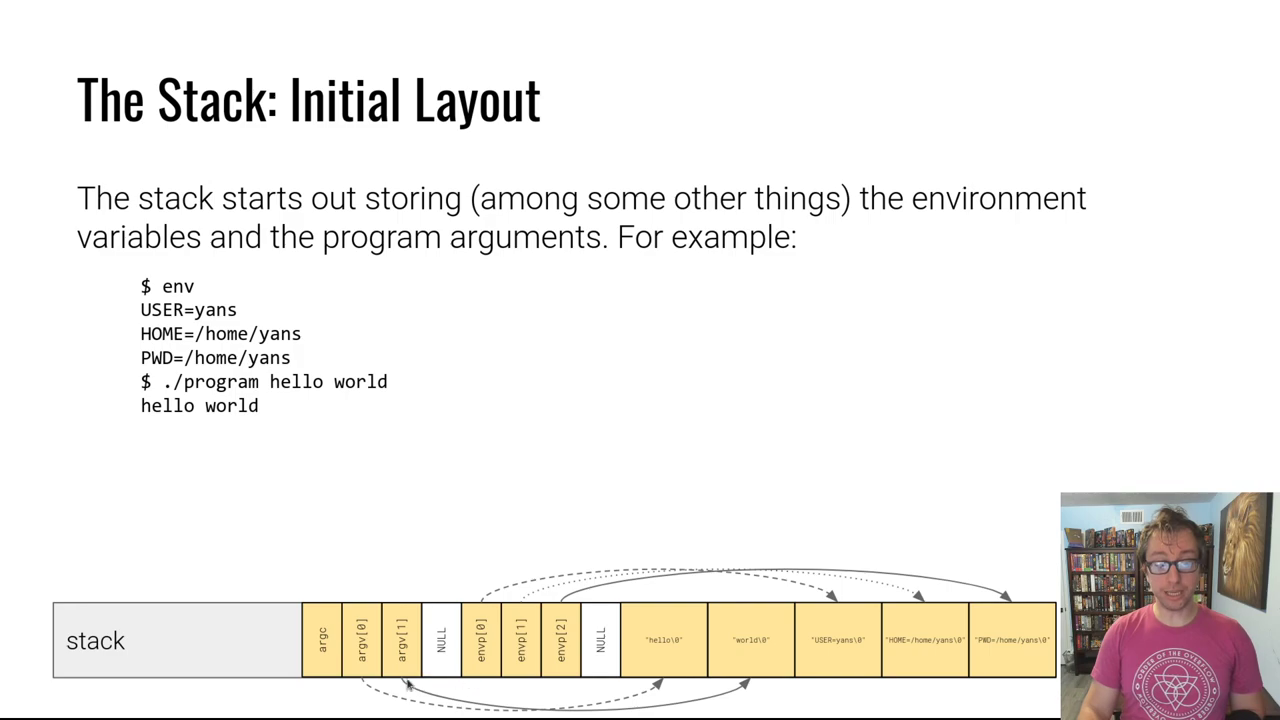
mouse_move(494, 658)
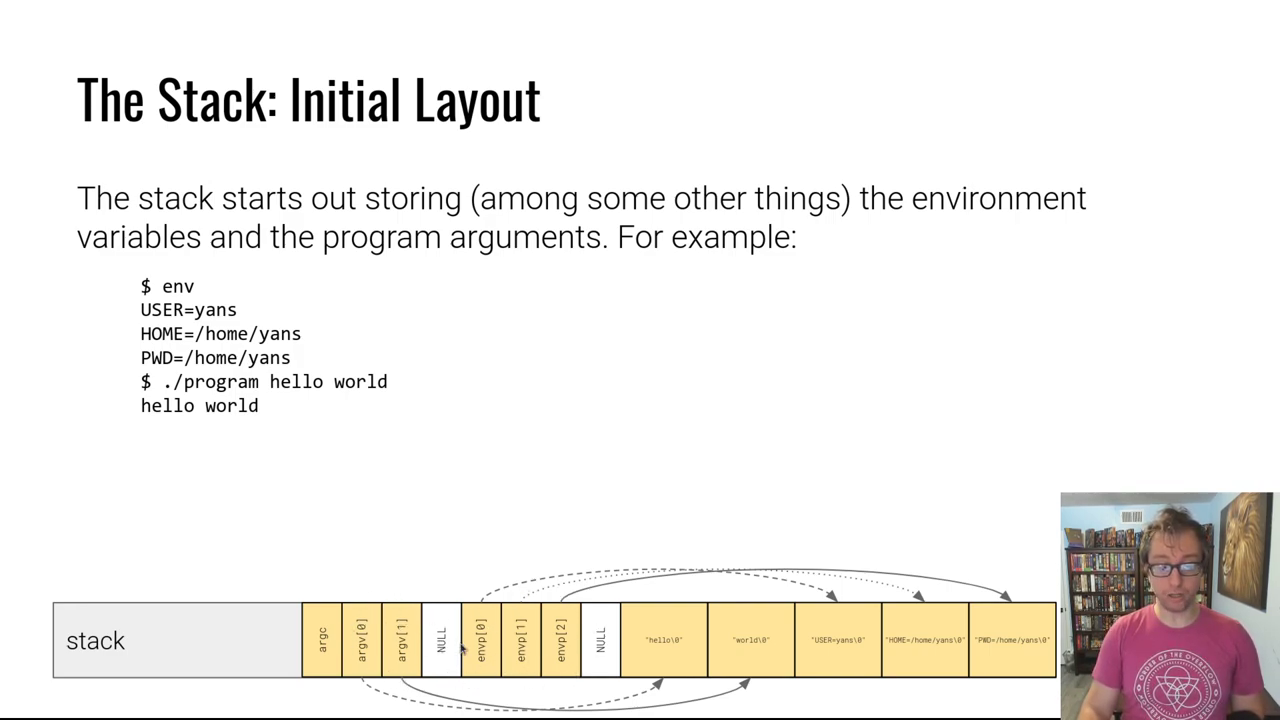
mouse_move(370, 708)
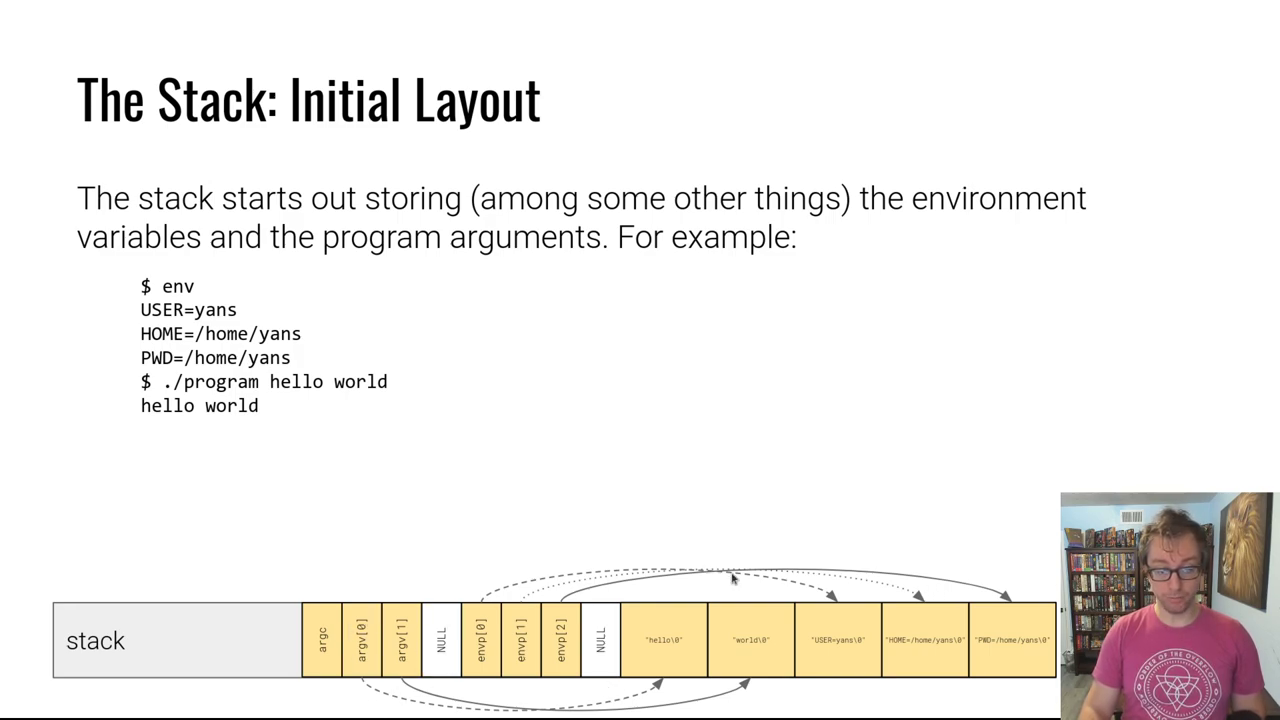
mouse_move(452, 656)
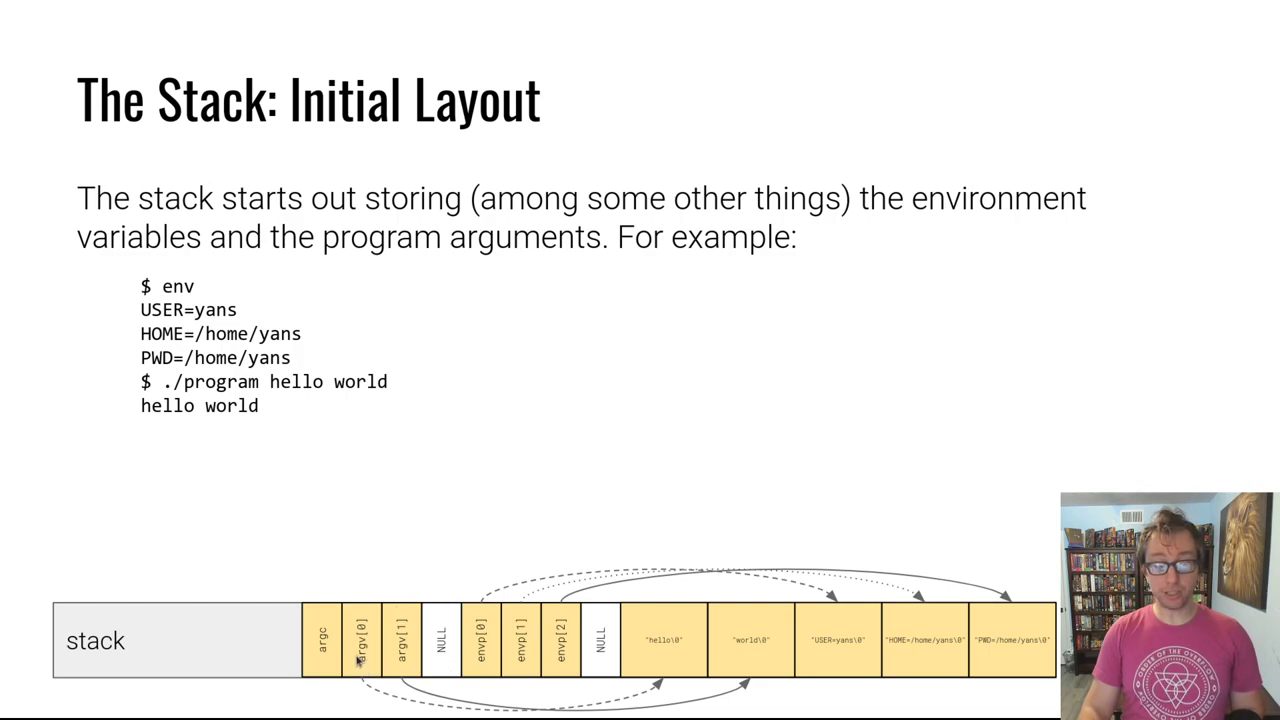
mouse_move(370, 636)
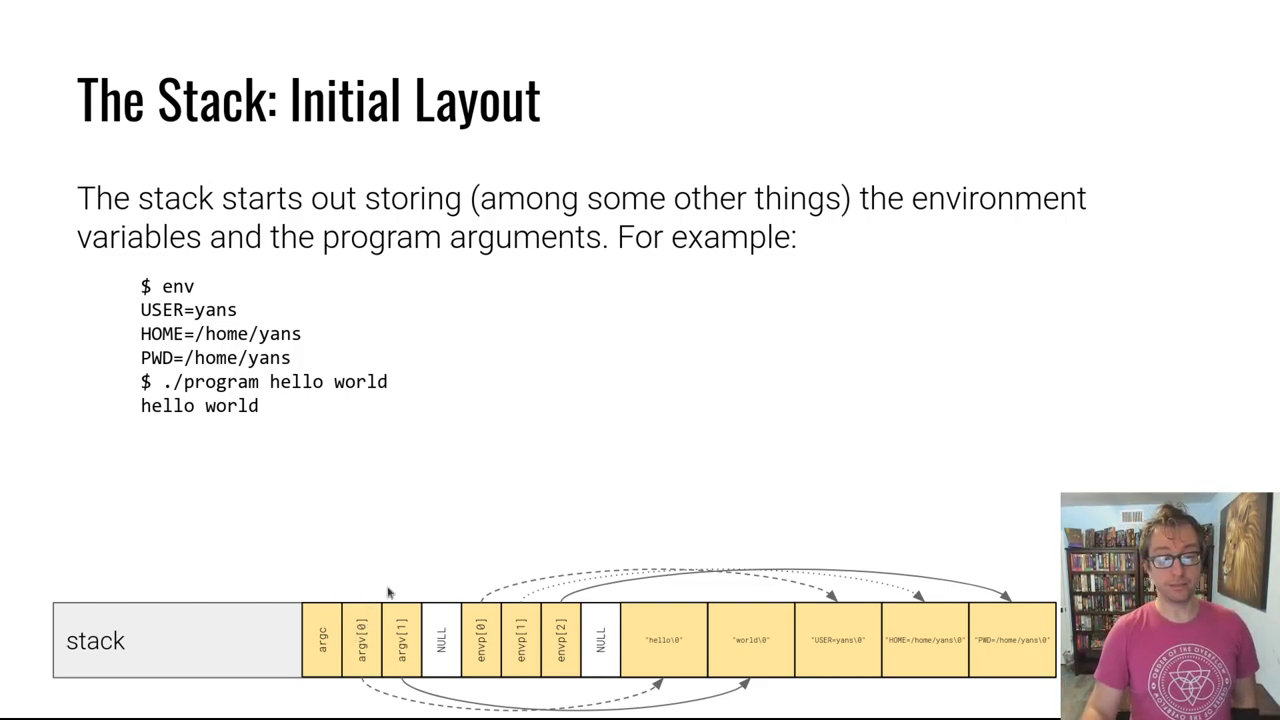
mouse_move(336, 646)
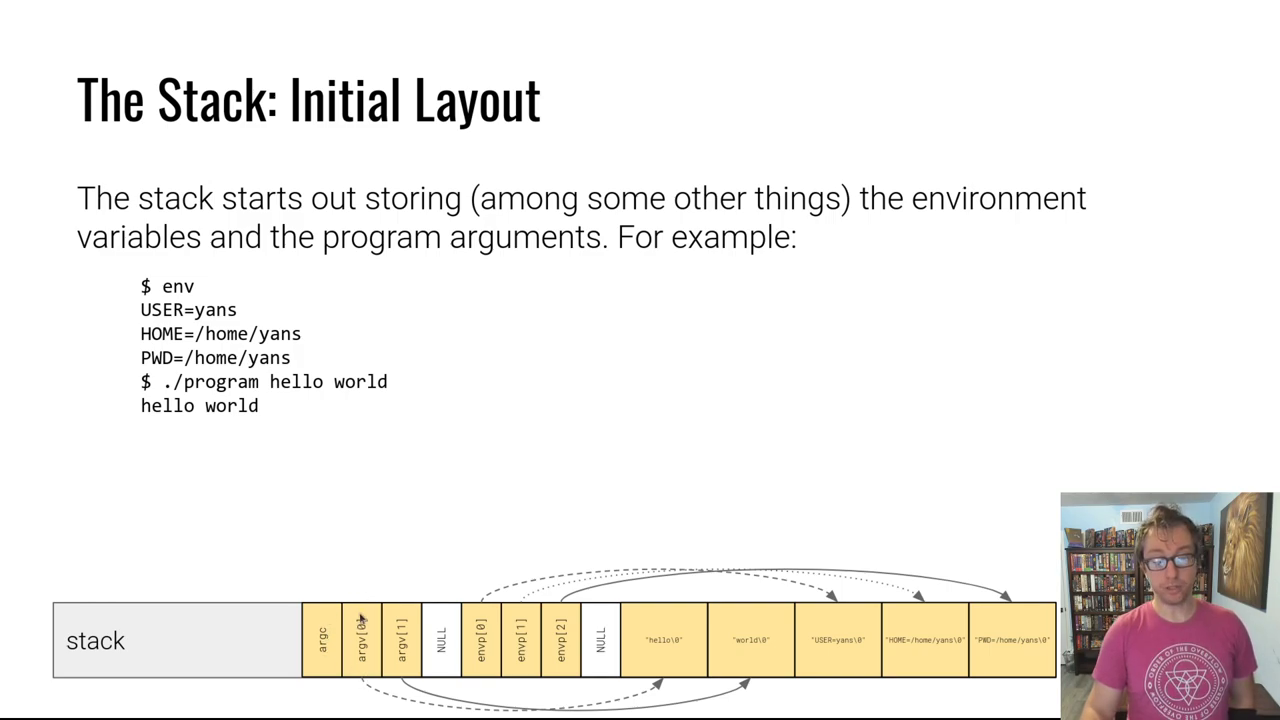
mouse_move(612, 670)
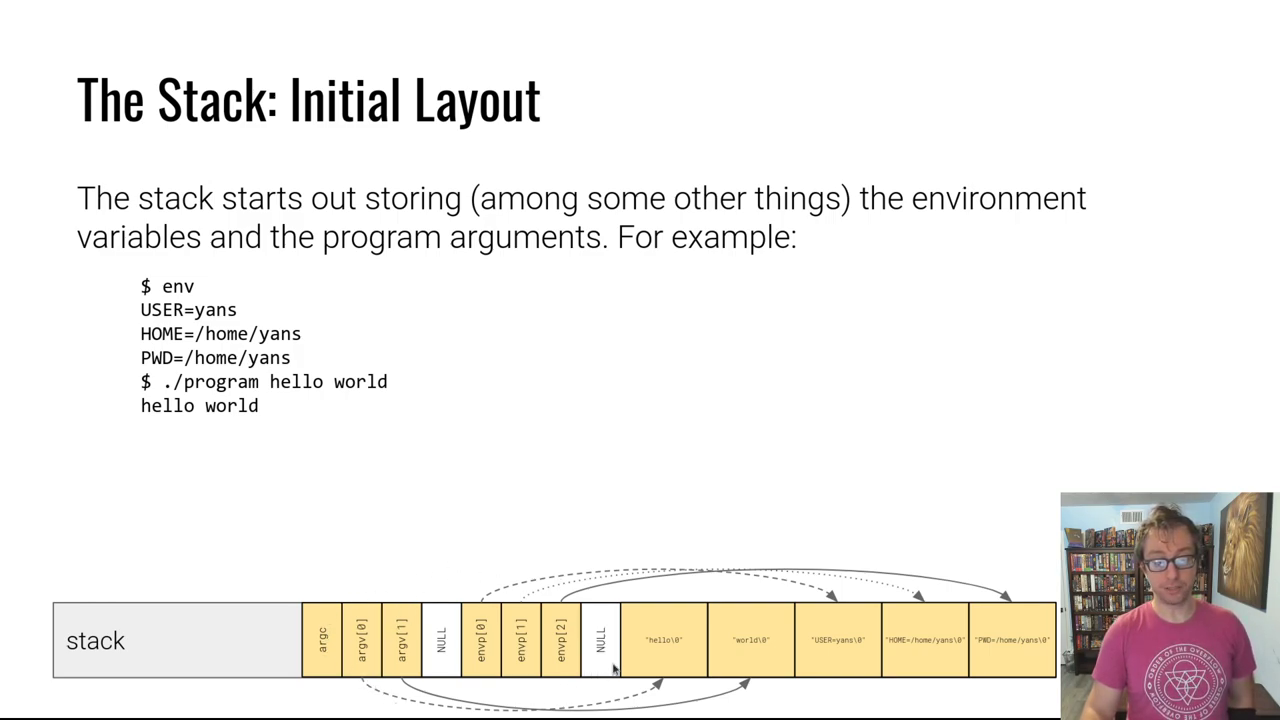
mouse_move(472, 612)
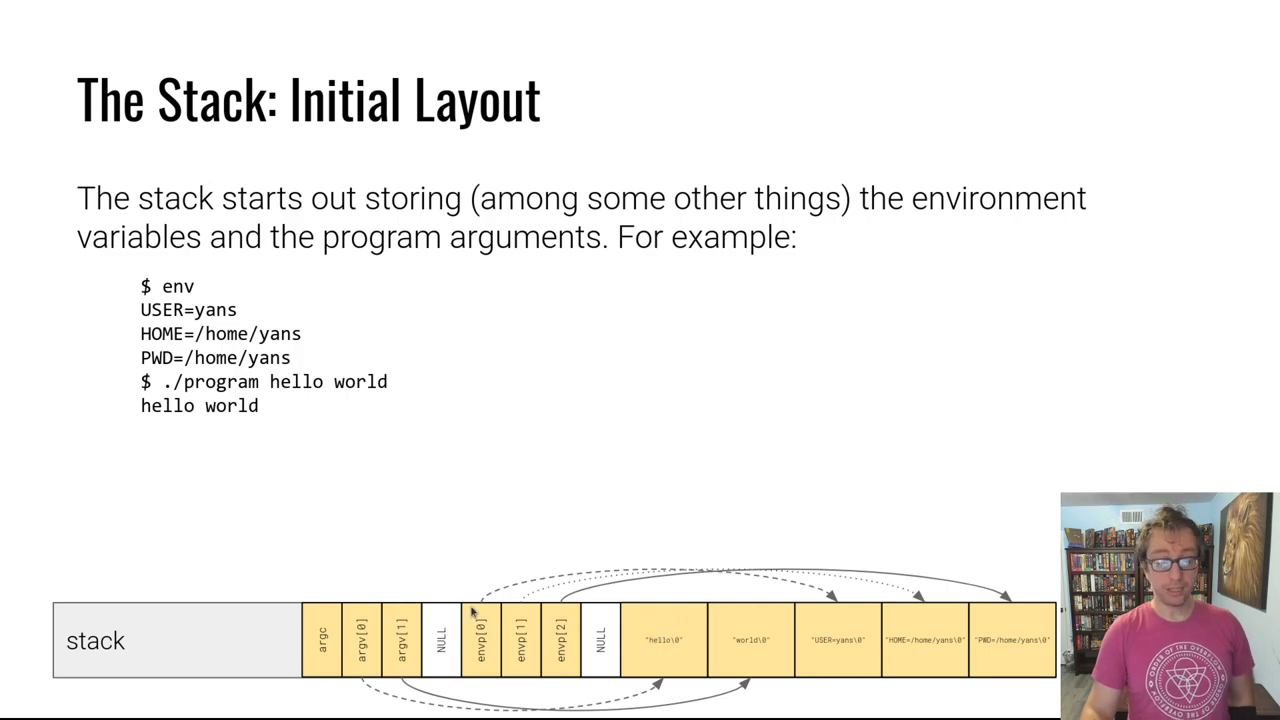
mouse_move(312, 664)
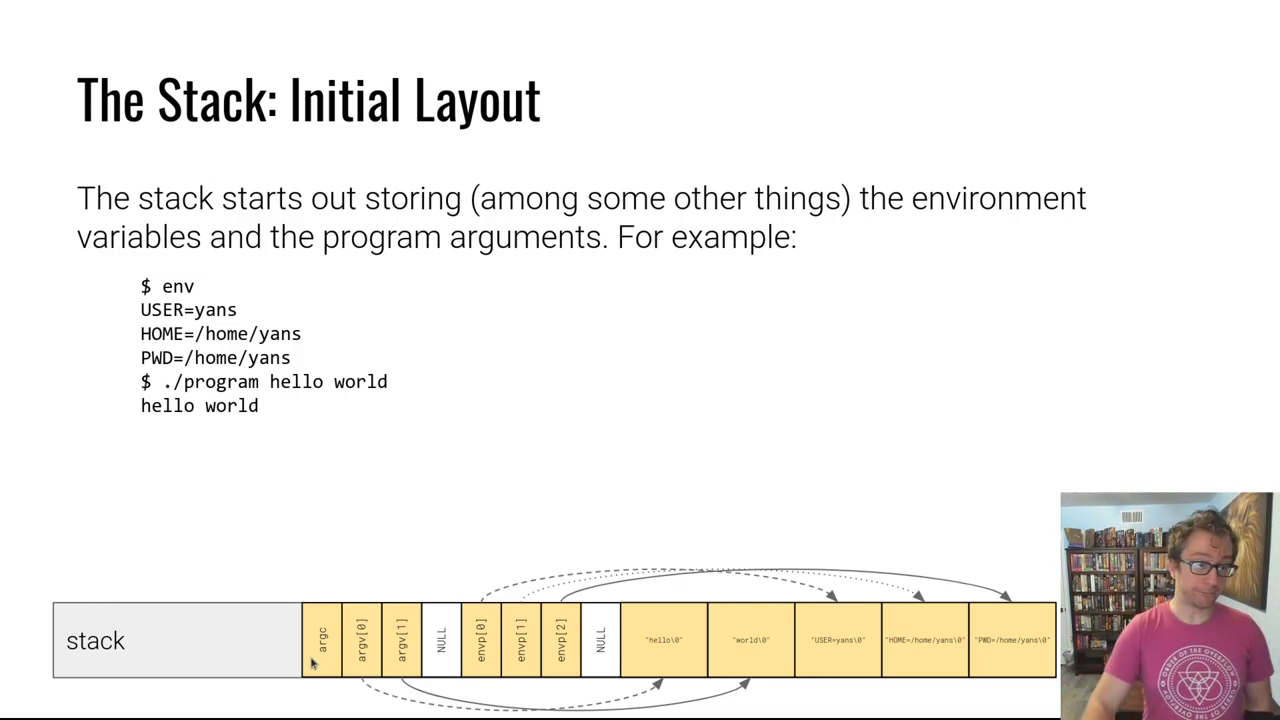
mouse_move(696, 442)
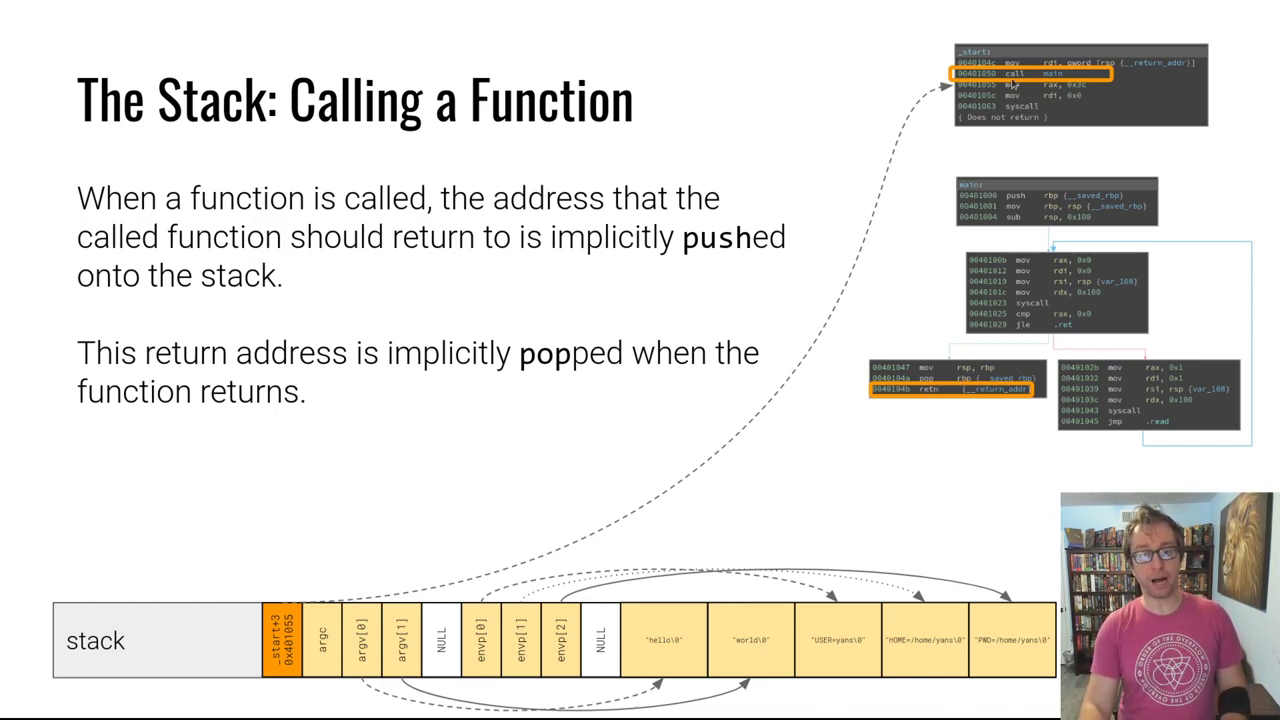
mouse_move(600, 376)
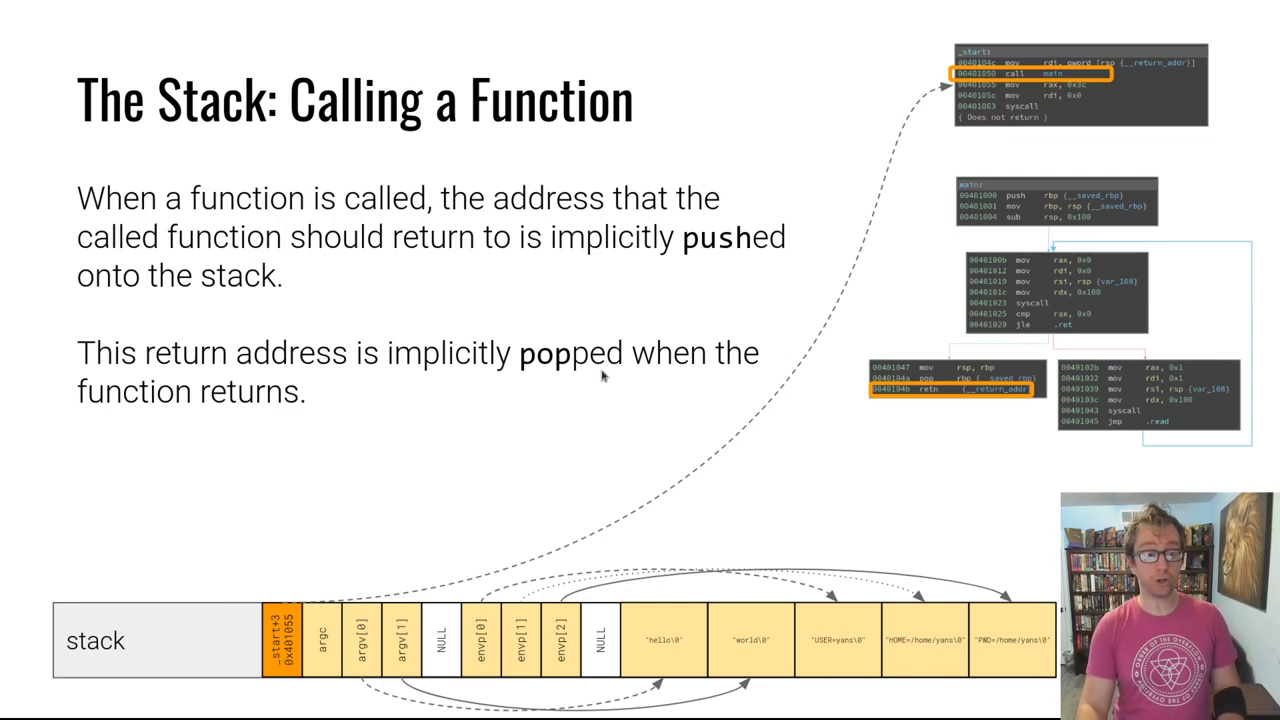